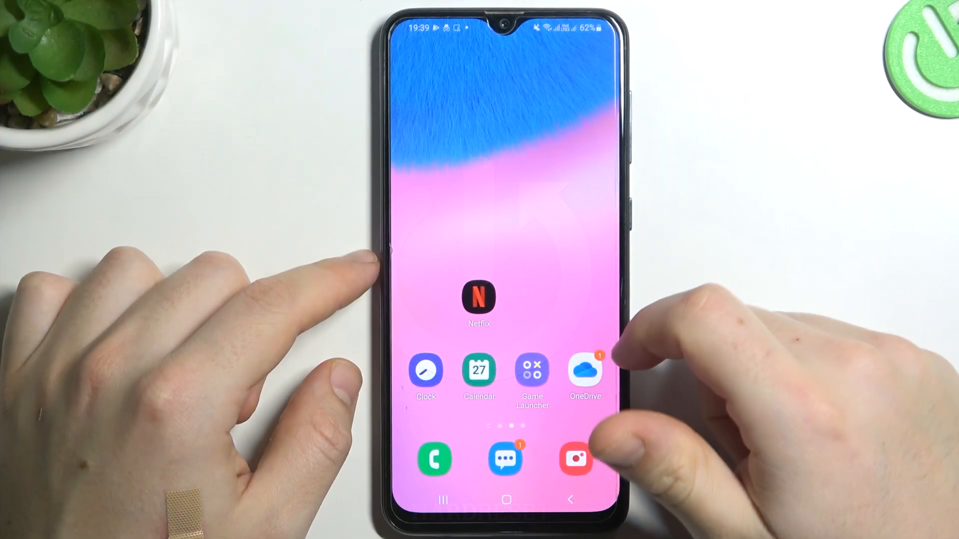
- Swipe to the home page showing Firefox, Edge, Opera, Volume Booster and Top Fax
scroll(left, 3)
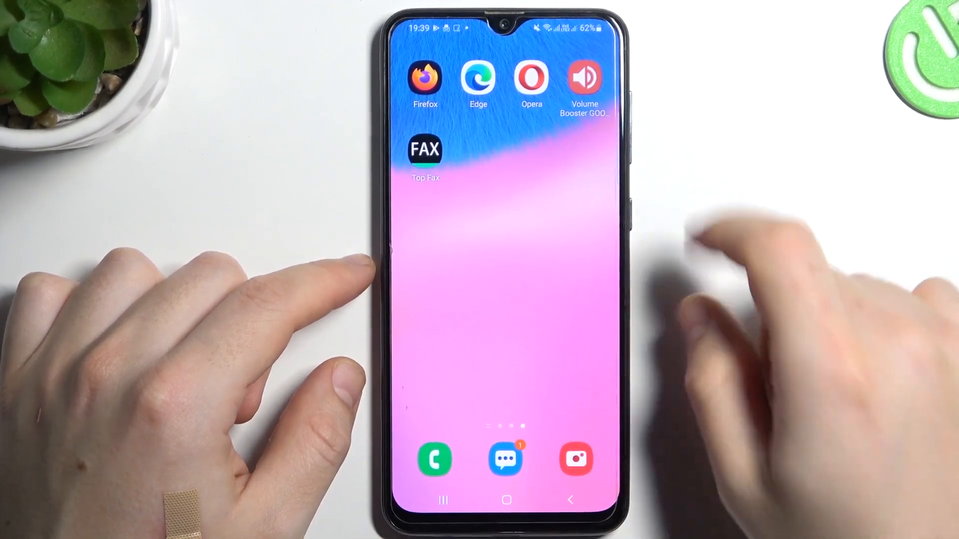
- Launch Top Fax and allow it to access photos and media
click(424, 150)
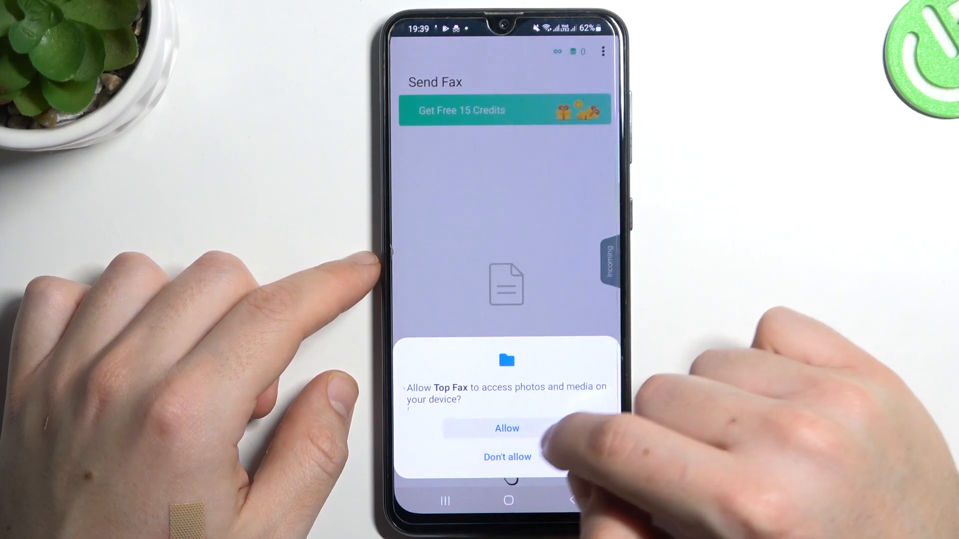
click(506, 428)
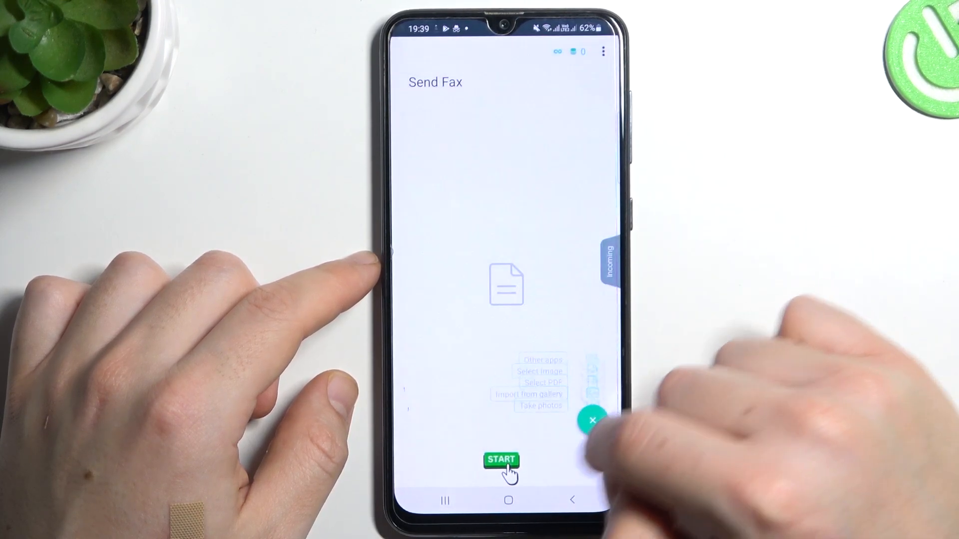
- Import the document photo from the ALL Image gallery album into the new fax
click(505, 460)
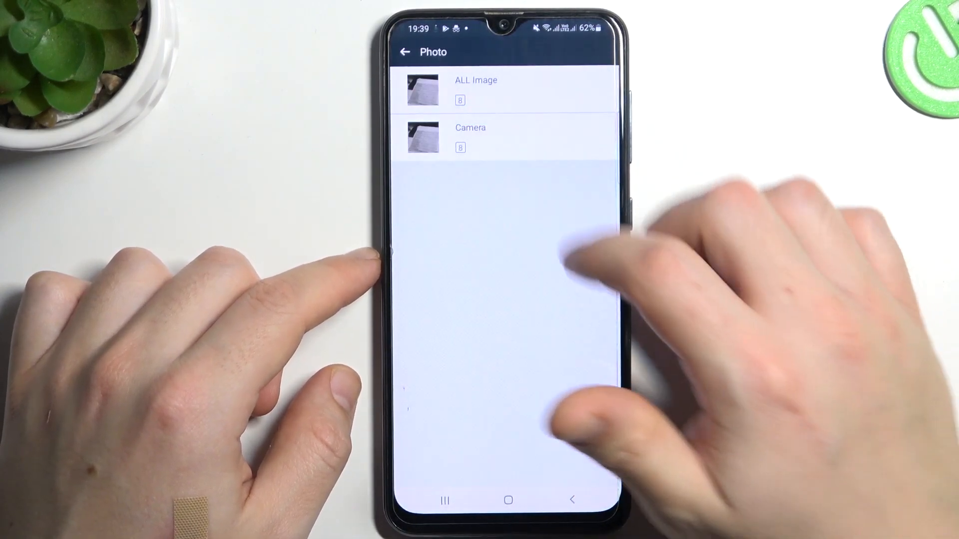
click(475, 90)
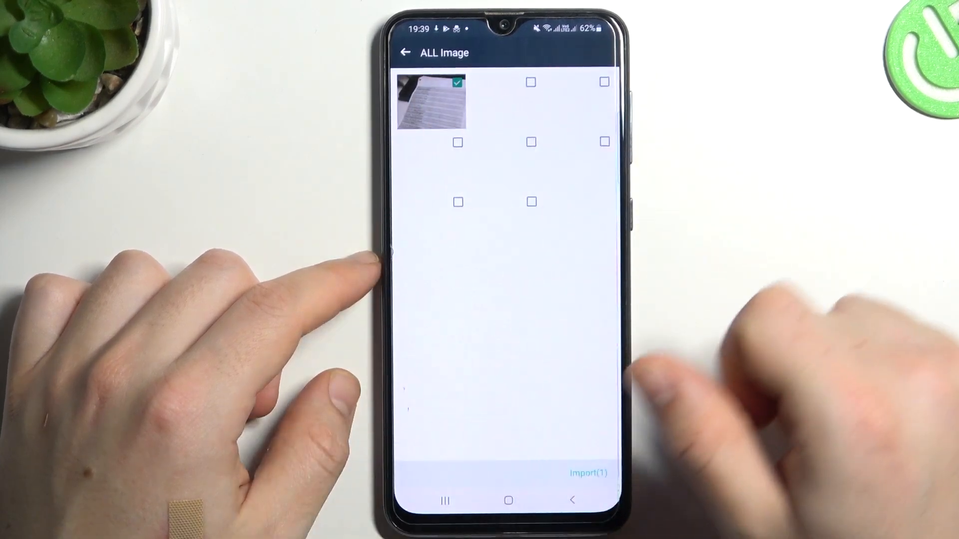
click(588, 474)
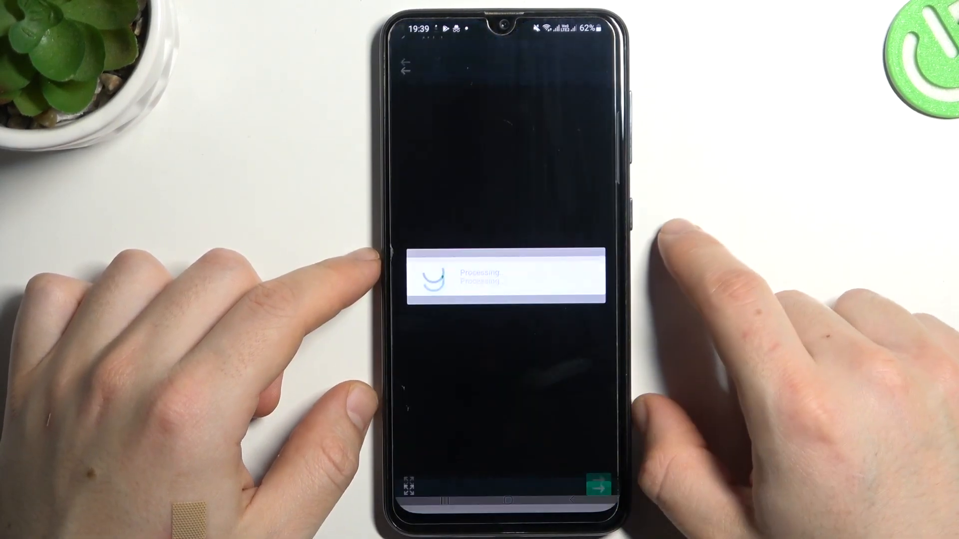